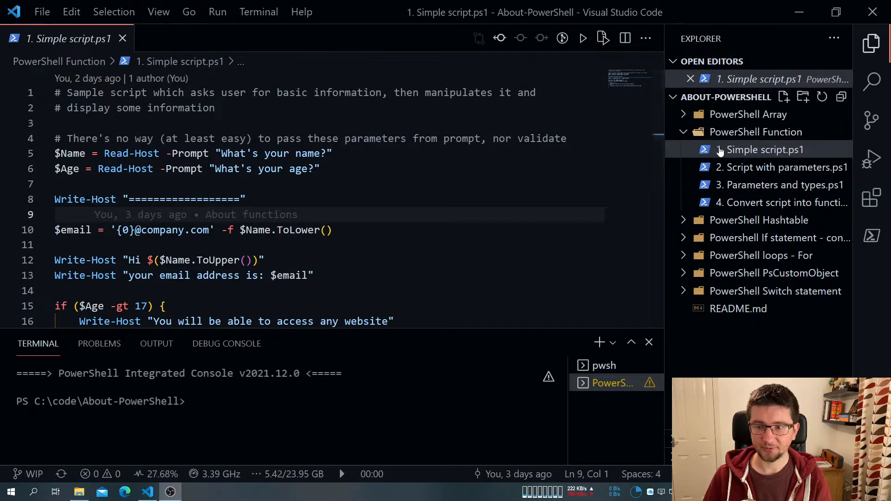
mouse_move(738, 172)
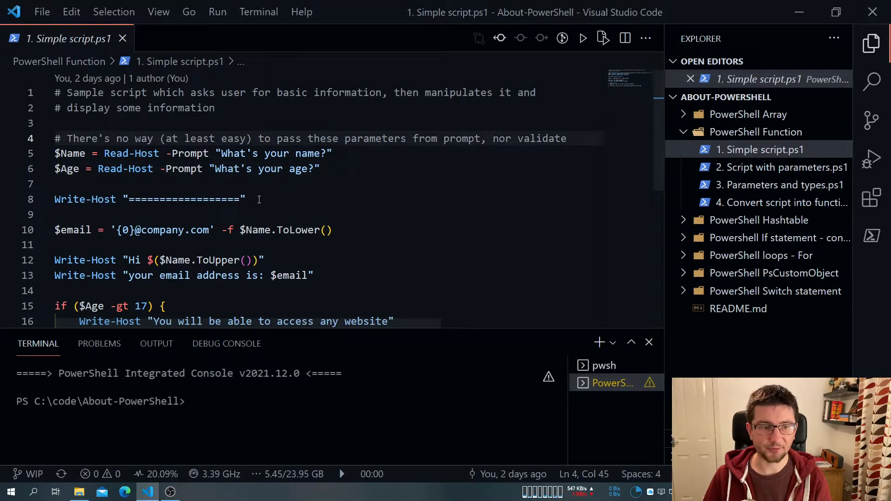
Step: Point out the name and age prompt lines and the line 10 email format expression
left_click(333, 153)
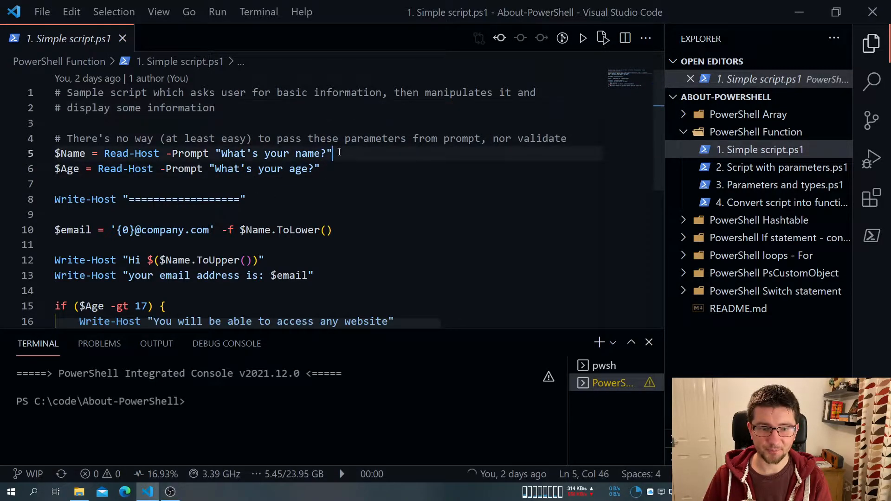
left_click(69, 154)
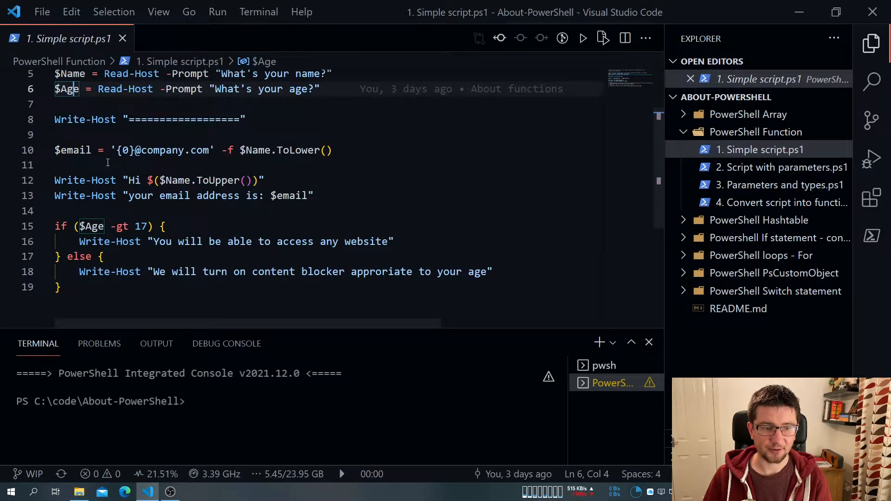
left_click_drag(112, 150, 332, 149)
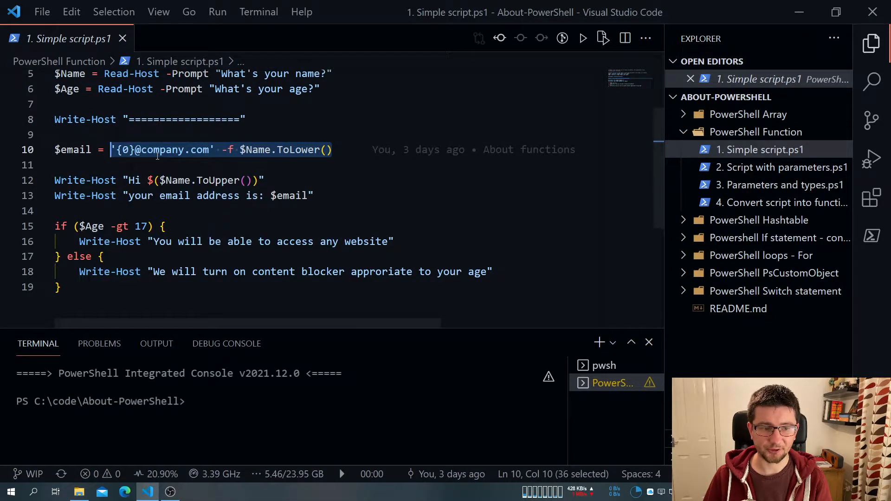
left_click(270, 195)
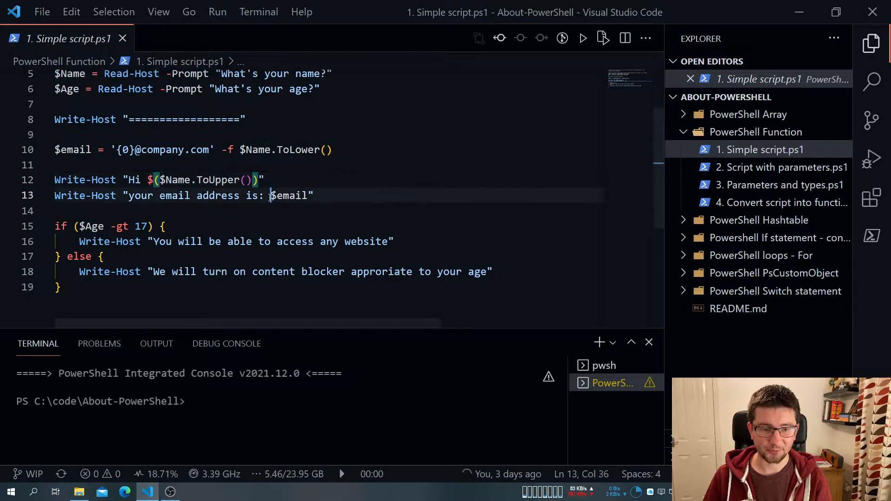
scroll("down", 3)
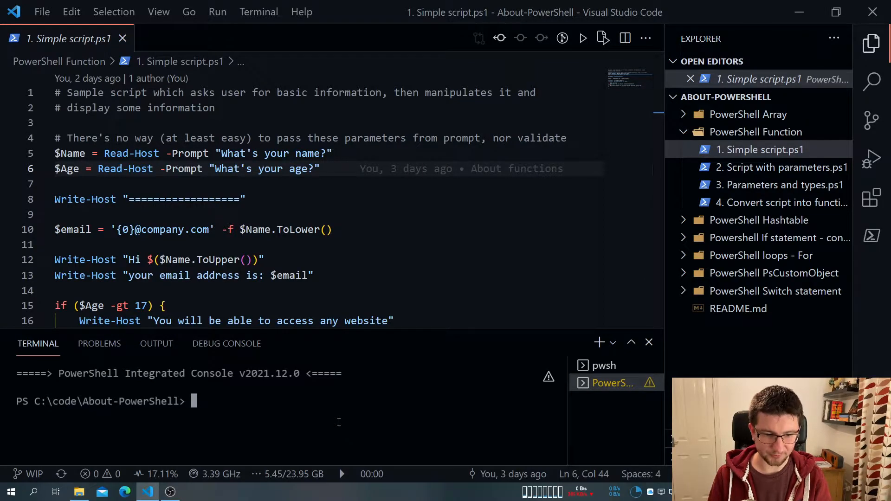
Step: Run '1. Simple script.ps1' from the PowerShell Function folder, answering Kamil and 33
type(".\\si")
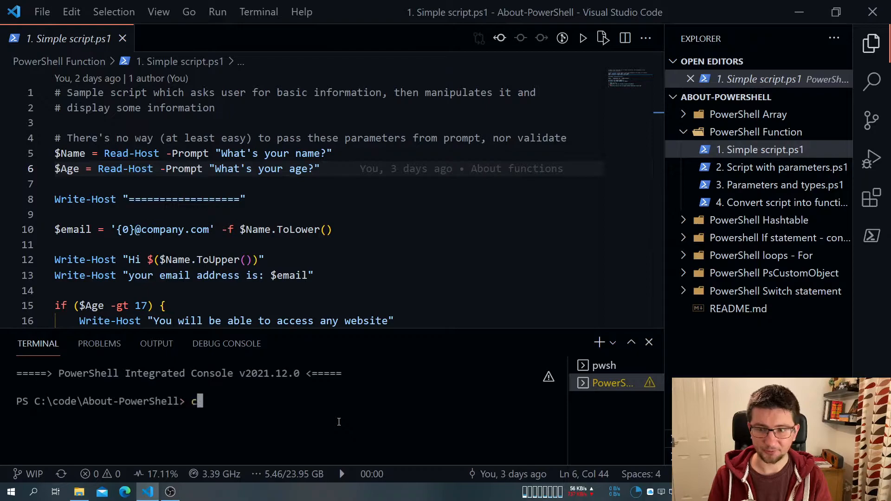
type("cd '.\\PowerShell Array\\'")
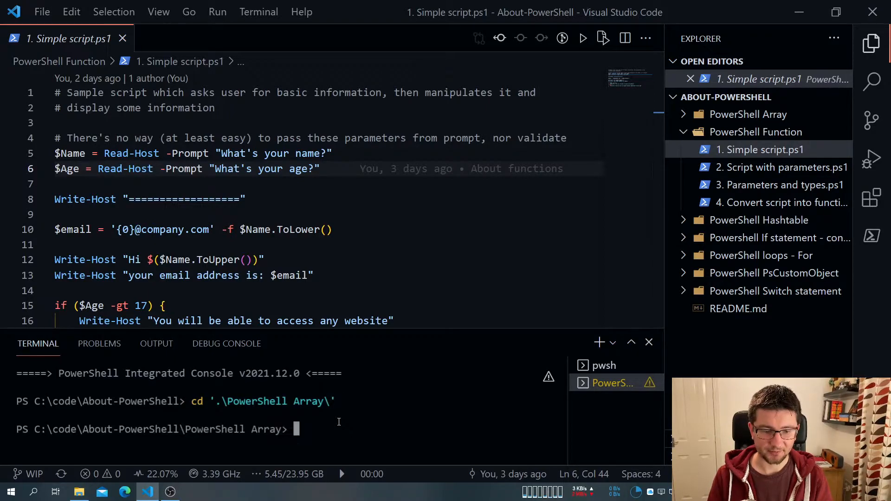
type("cd ..")
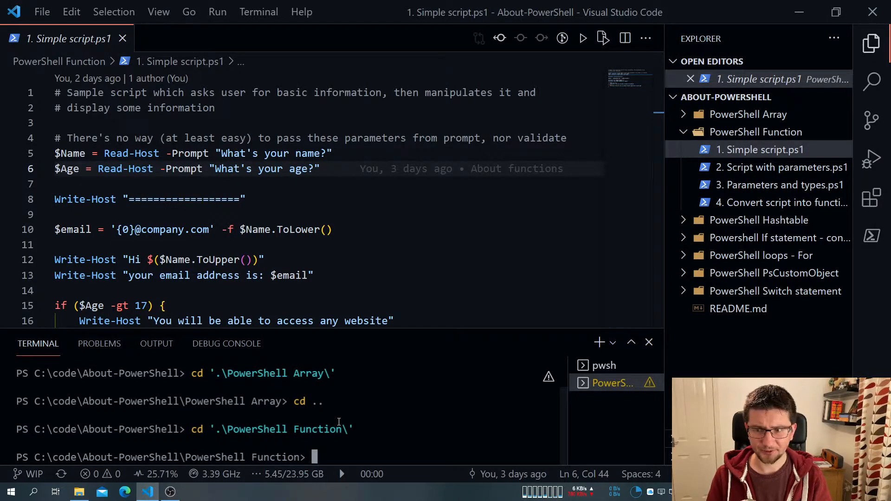
type("1")
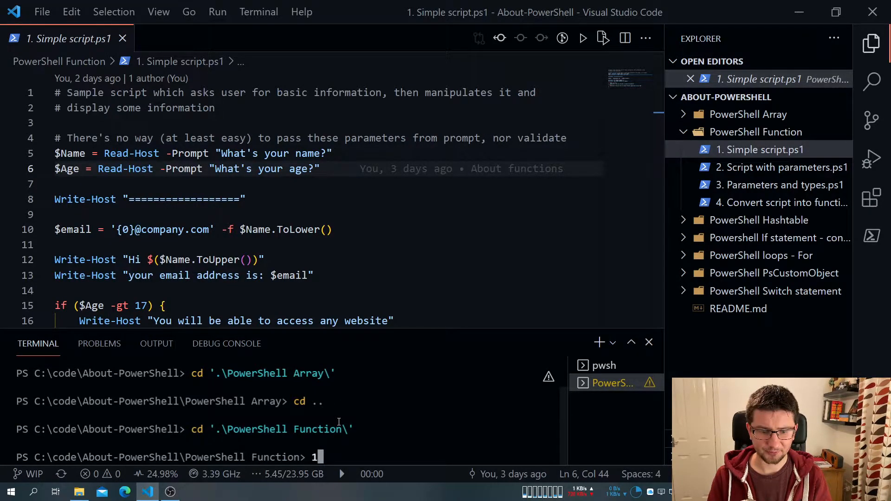
key("Enter")
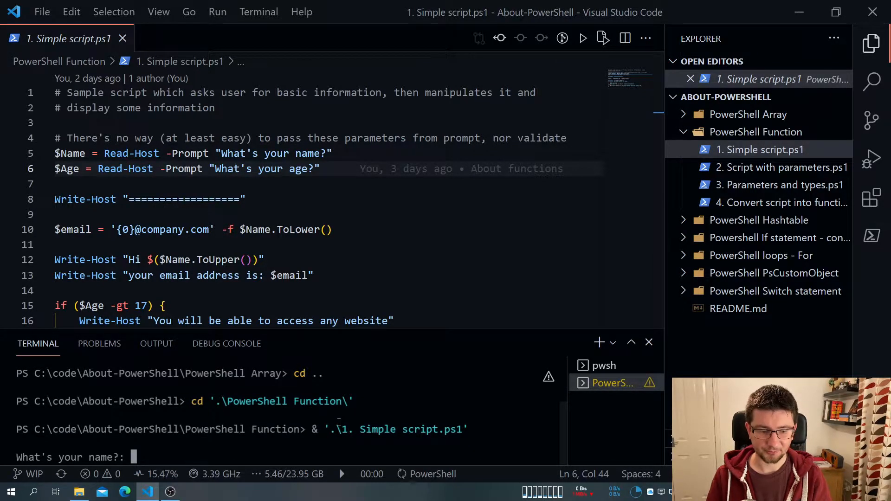
type("Kamil")
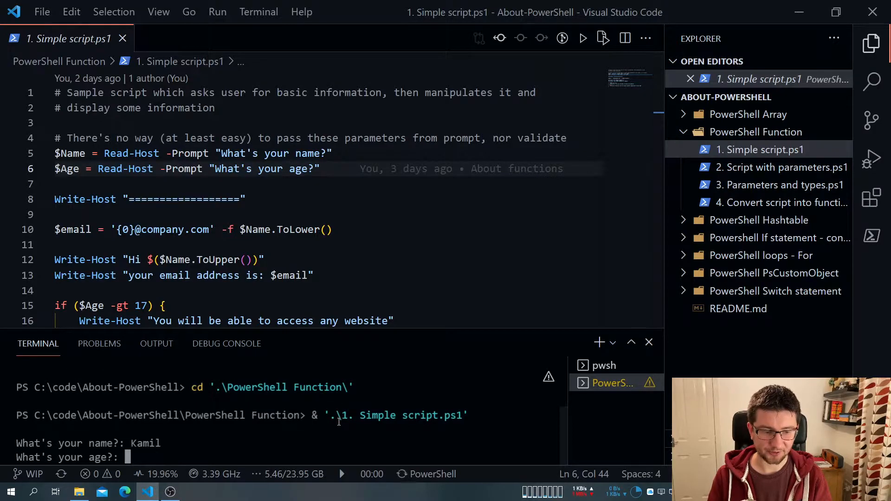
type("33")
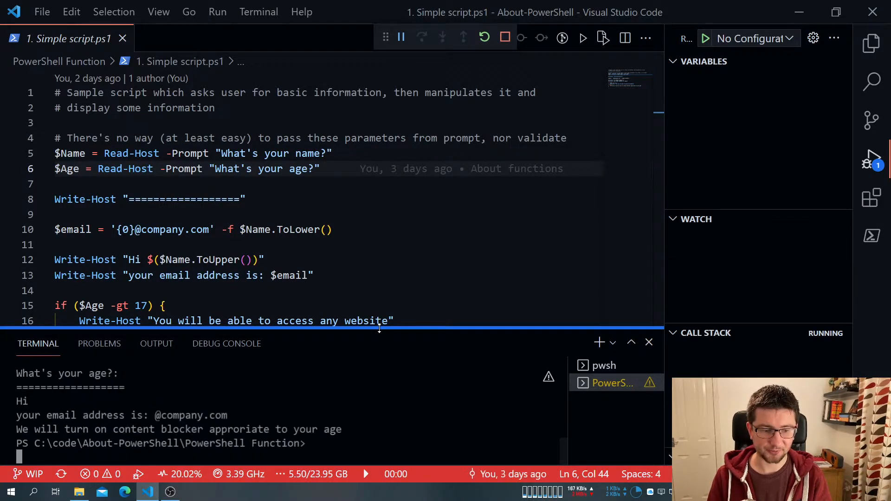
Step: Stop the debug session and rerun the script, answering Kamil for name and NO for age
left_click(500, 37)
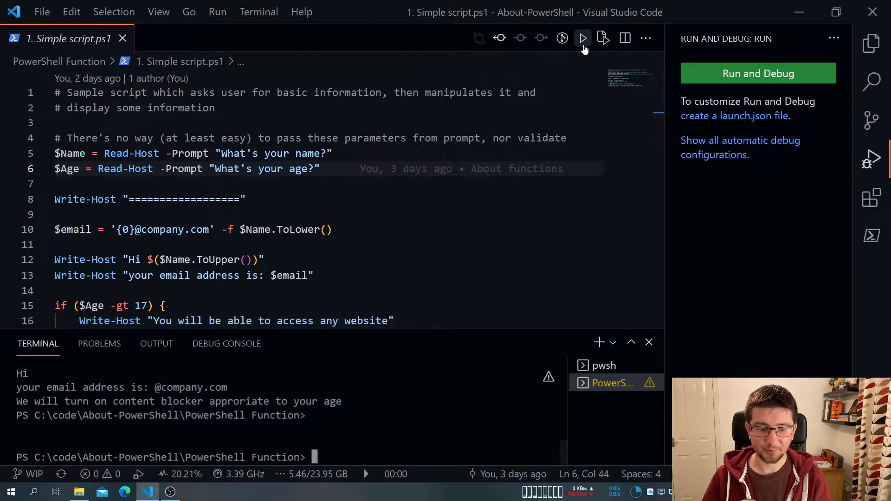
left_click(583, 38)
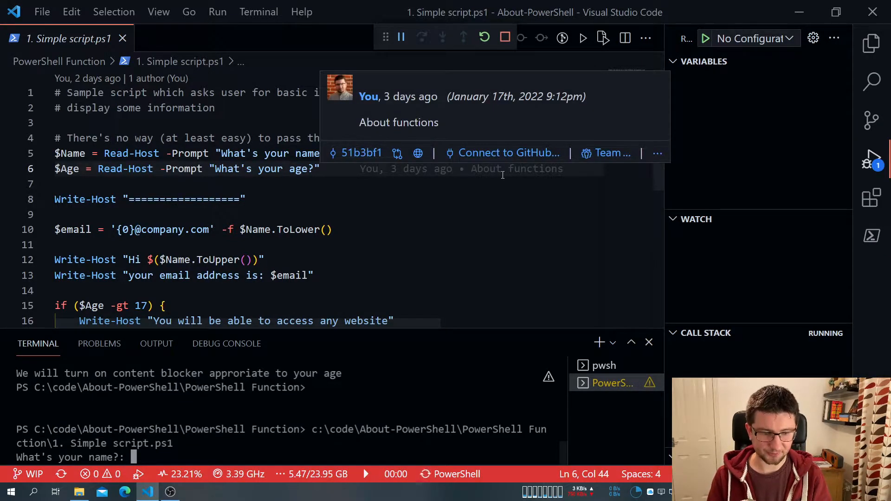
type("Kamil")
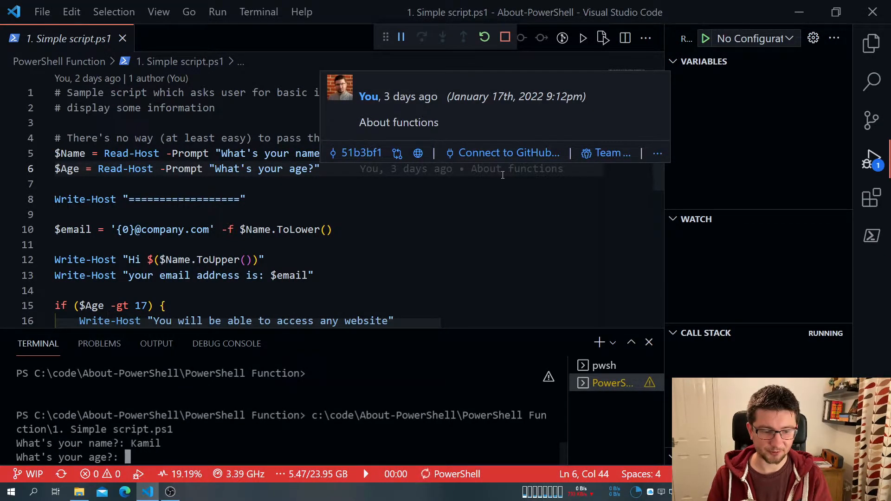
type("NO")
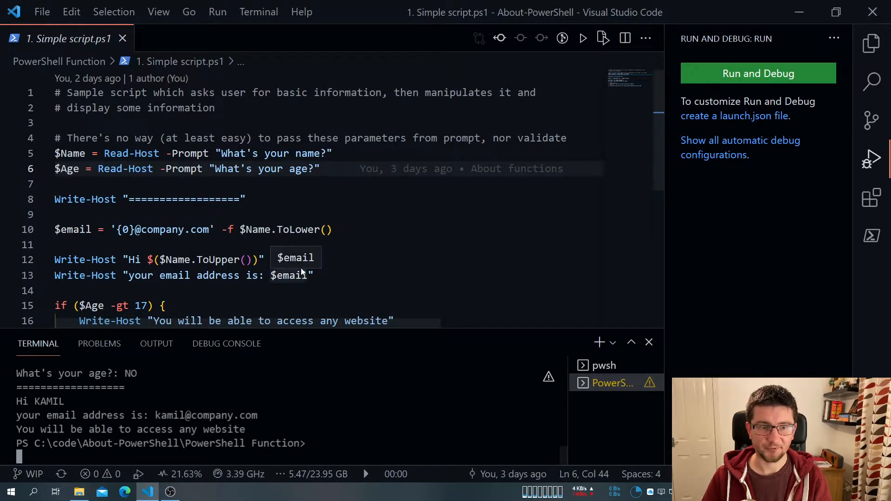
mouse_move(266, 182)
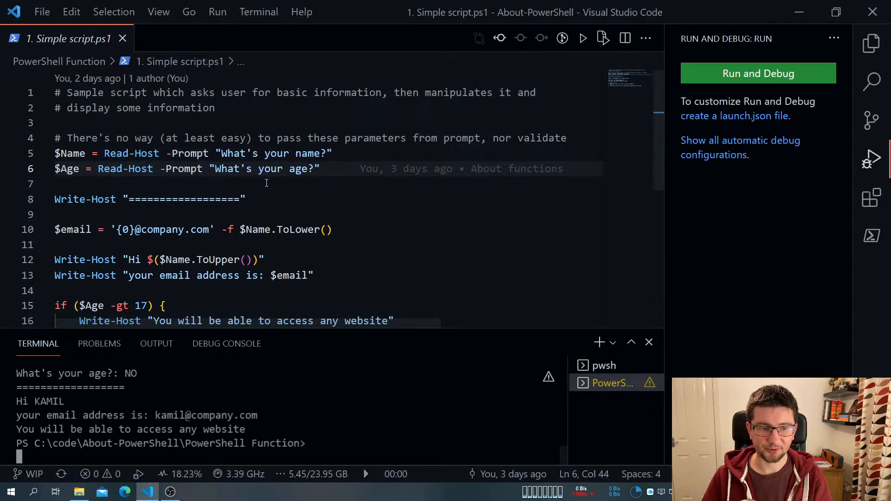
double_click(131, 153)
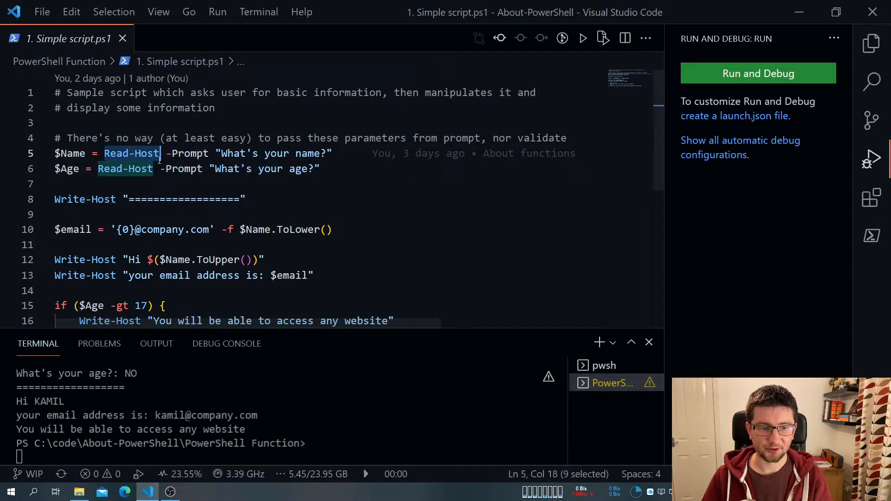
left_click_drag(159, 153, 332, 153)
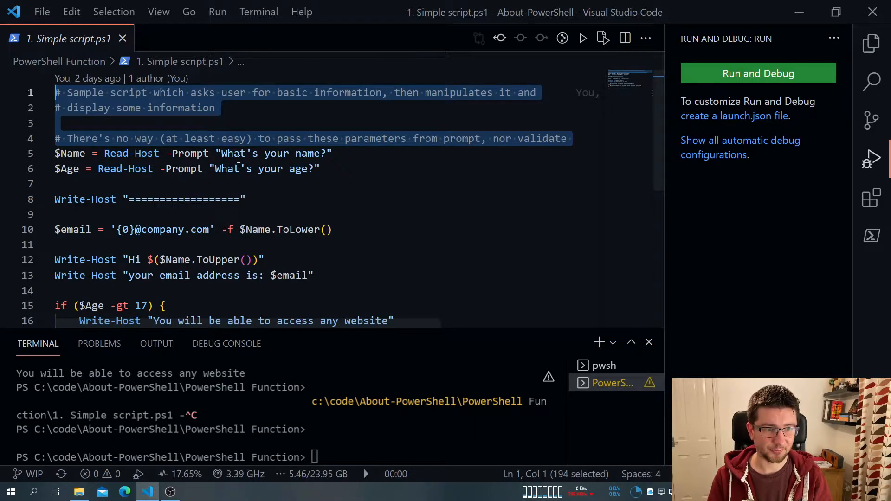
Step: Delete the header comments and add an empty param() block
key("Delete")
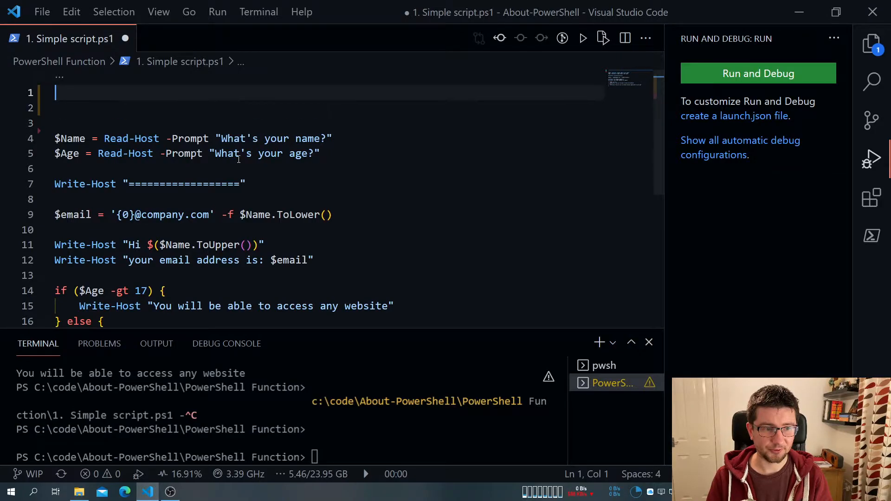
type("par")
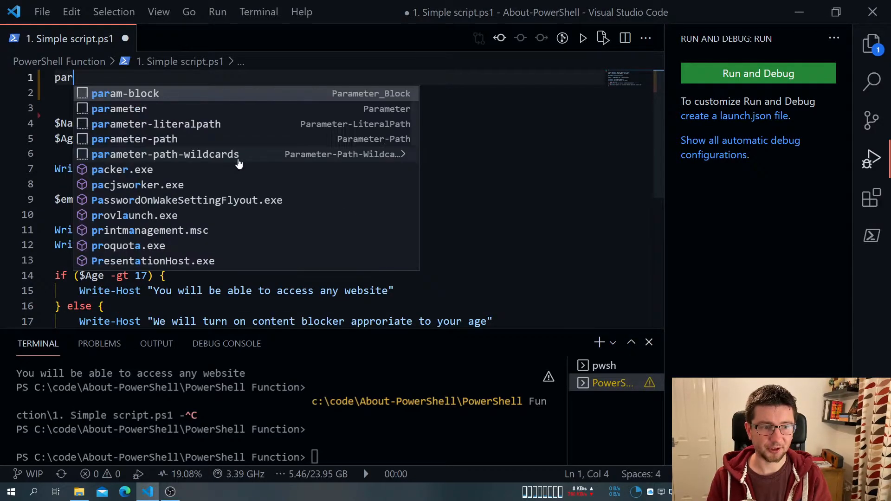
type("am")
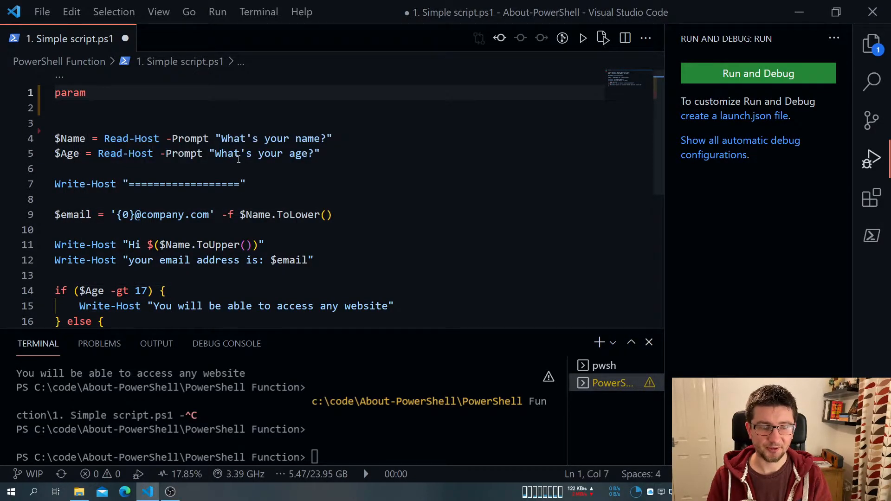
type("()")
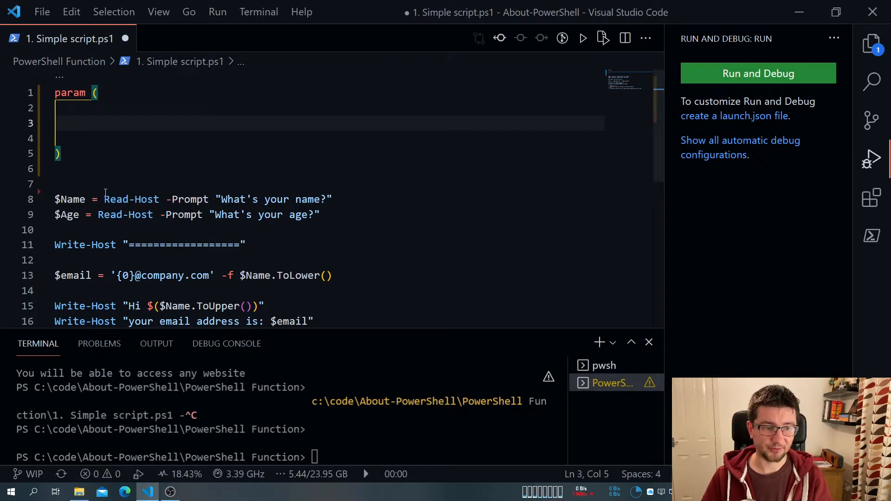
Step: Move $Name and $Age into param() separated by a comma, deleting the Read-Host lines
double_click(69, 199)
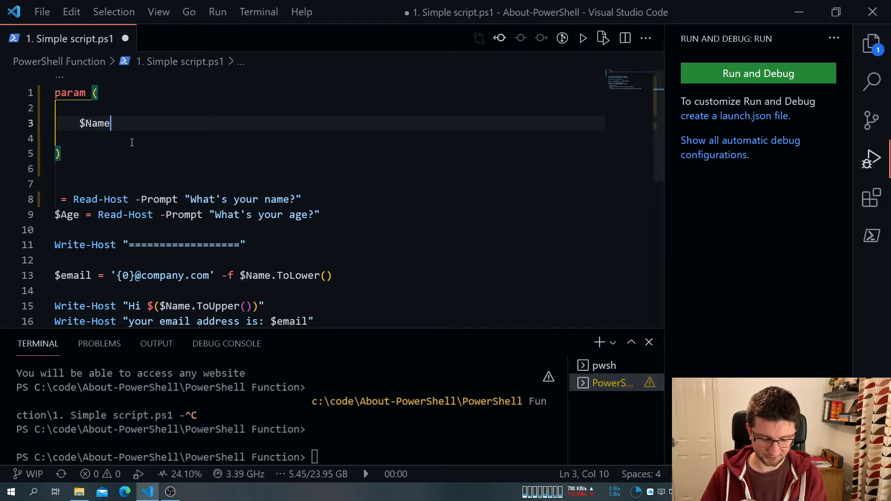
type(",")
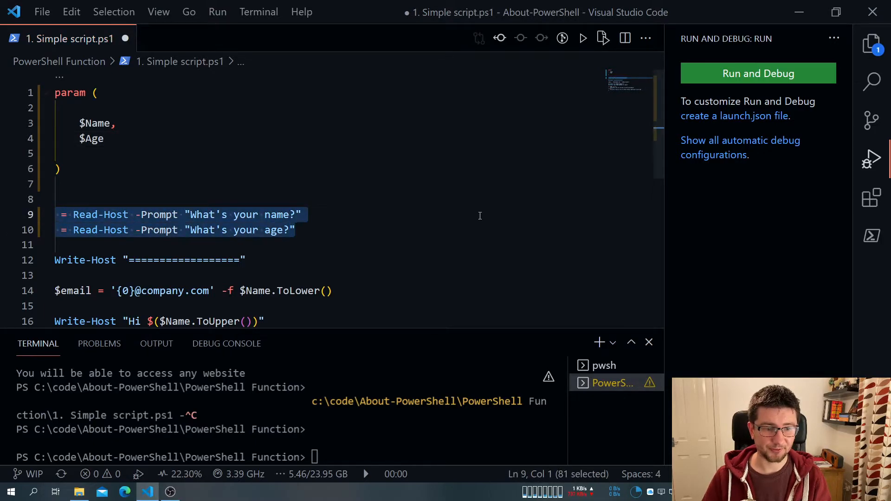
key("Delete")
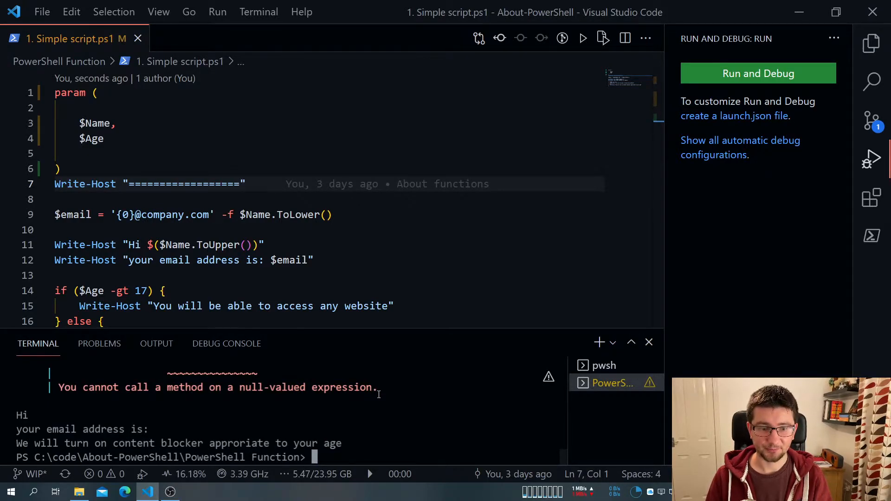
Step: Run & '.\1. Simple script.ps1' -Name Kamil -Age 33 in the terminal
type("& '.\\1. Simple script.ps1' -")
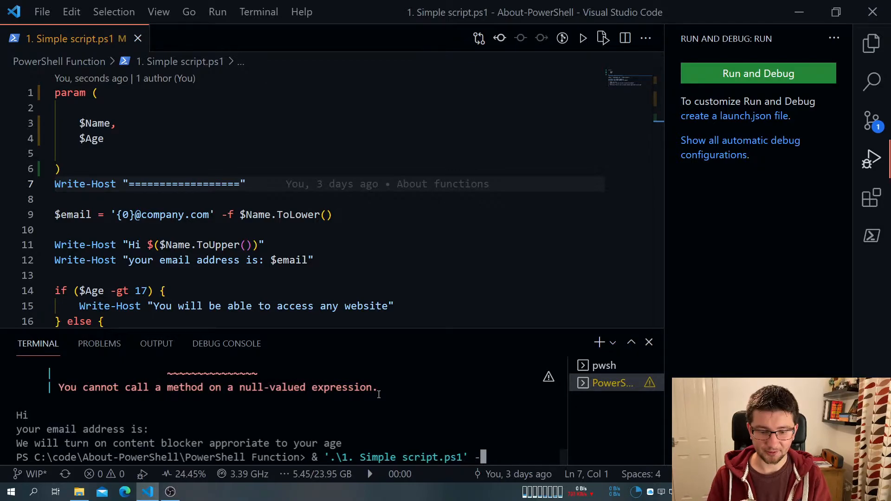
type("-Age")
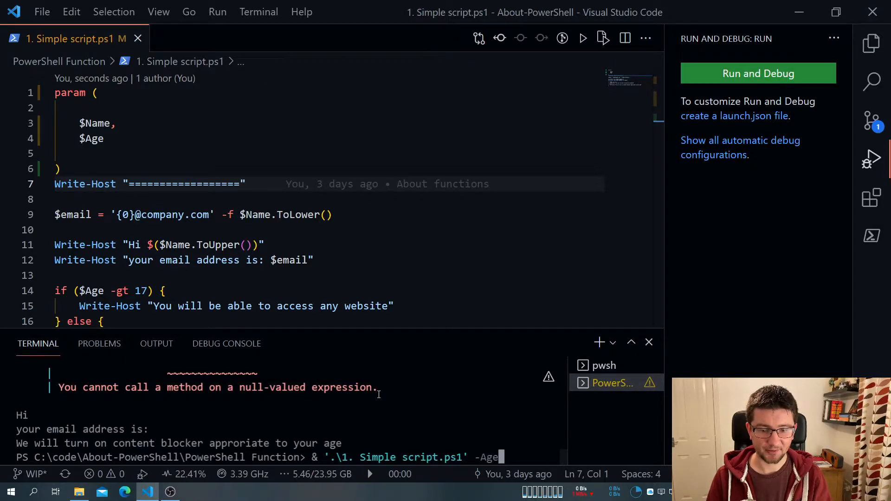
type("-Name Kamil")
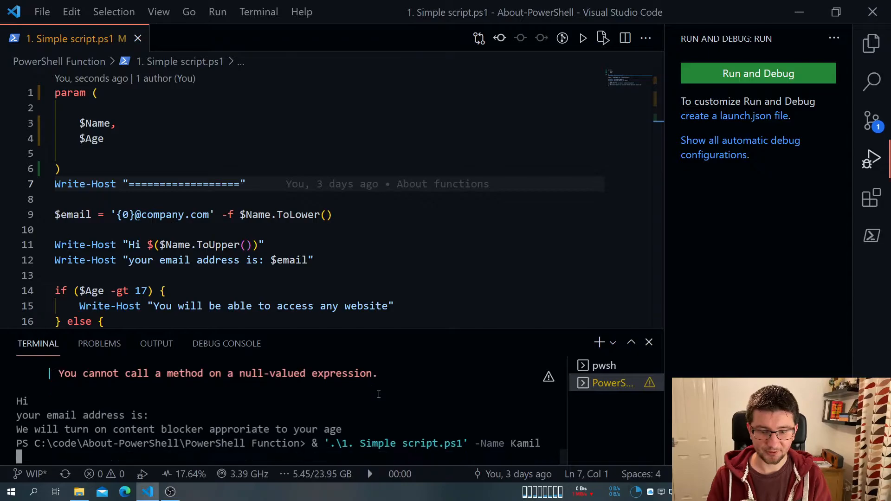
type("-a")
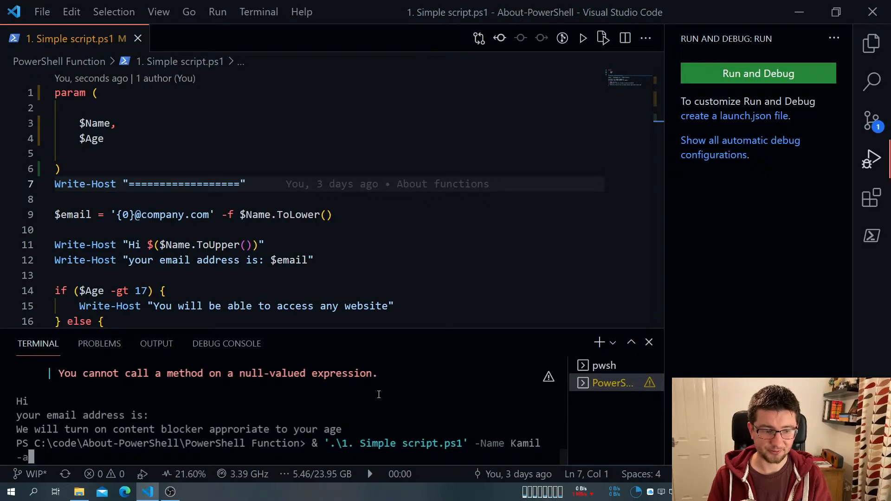
key("Enter")
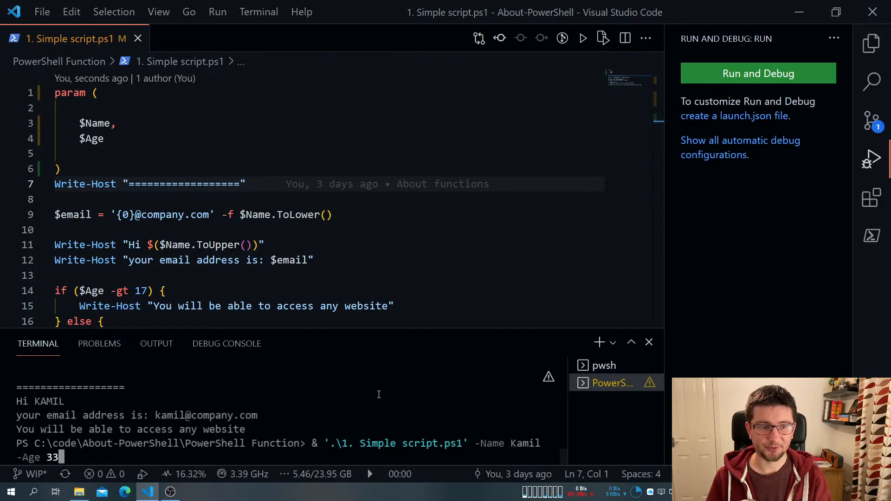
left_click(94, 123)
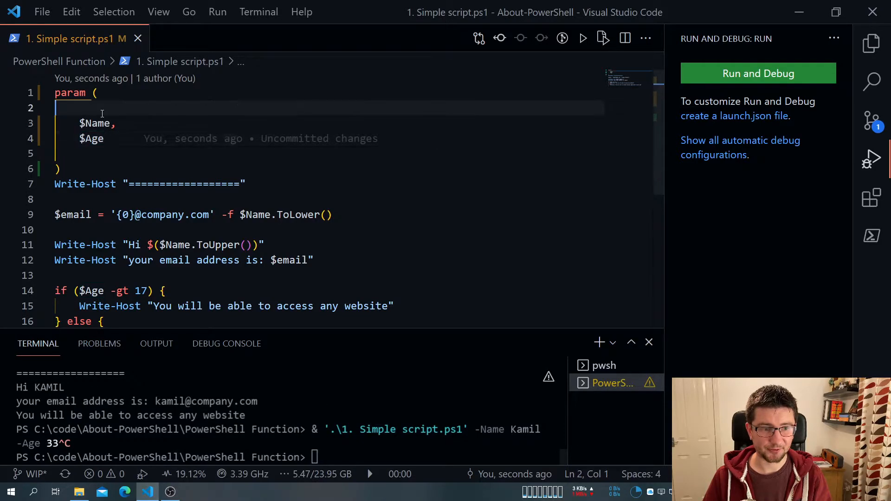
Step: Insert [Parameter(Mandatory)] above both $Name and $Age in the param block
key("Enter")
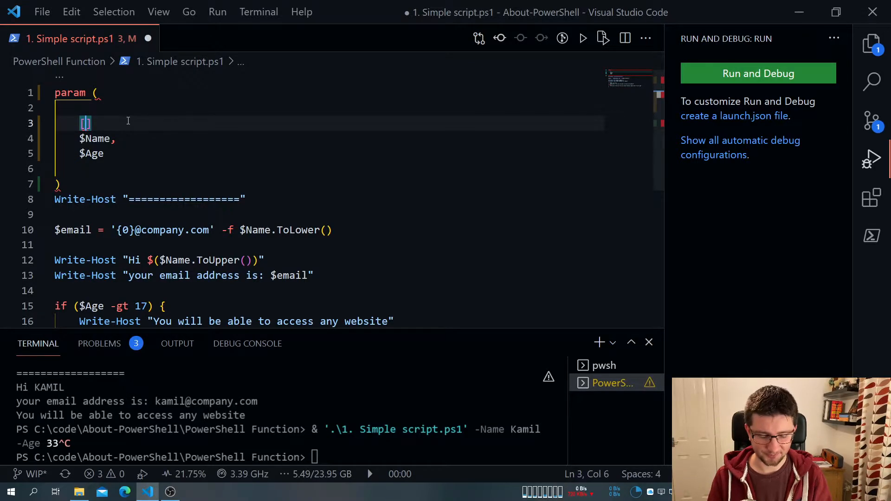
type("[Parameter(")
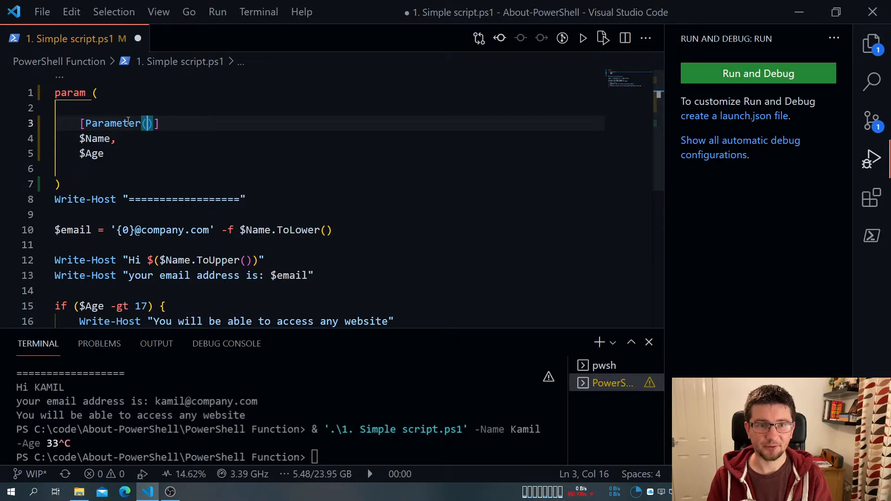
type("M")
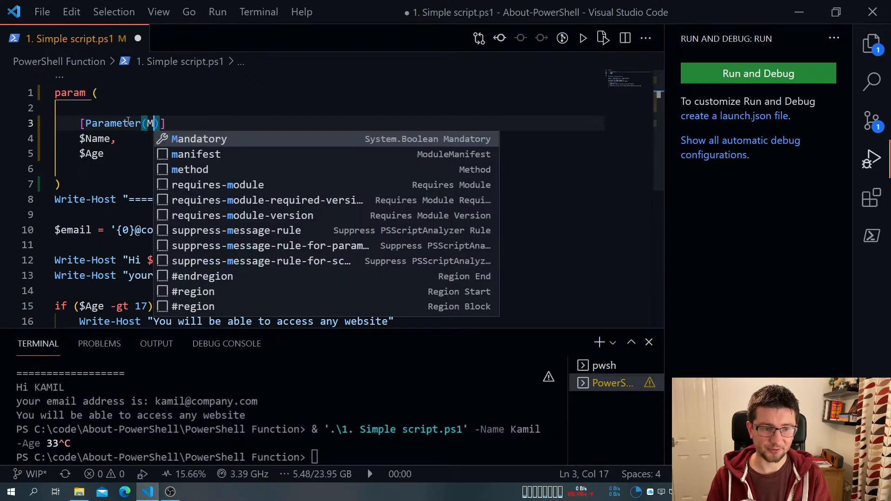
type("andatory")
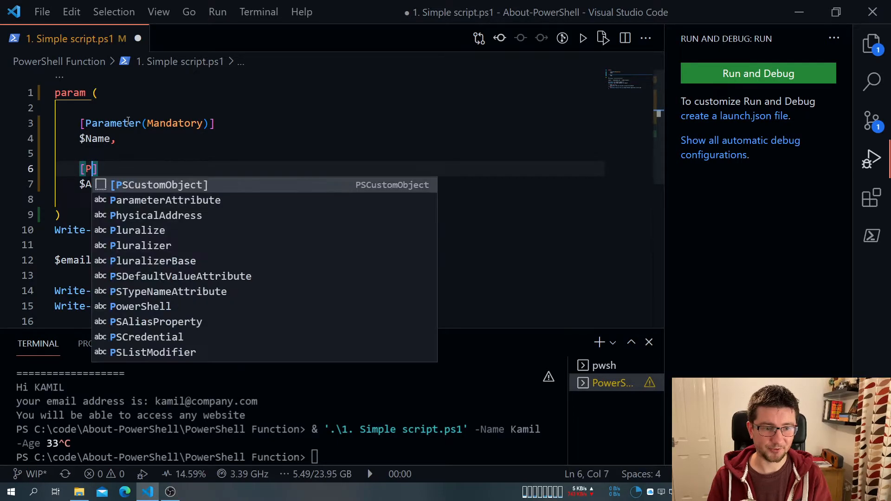
type("arameter()")
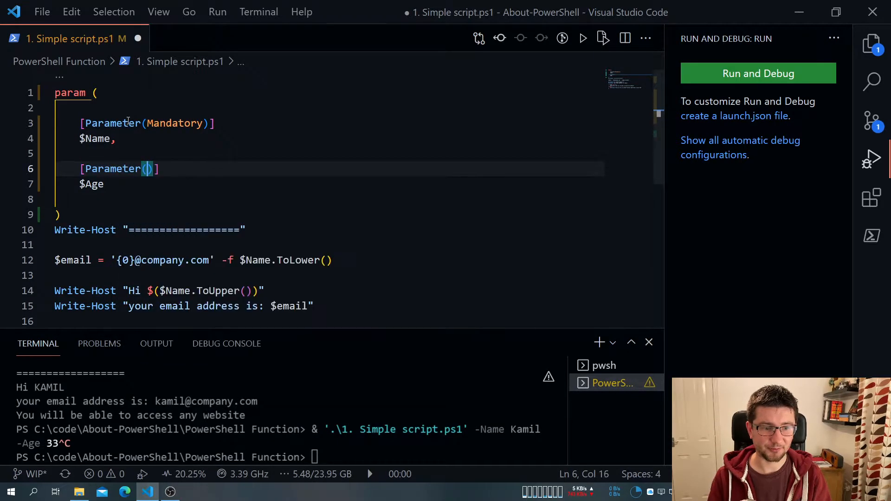
type("Mandatory")
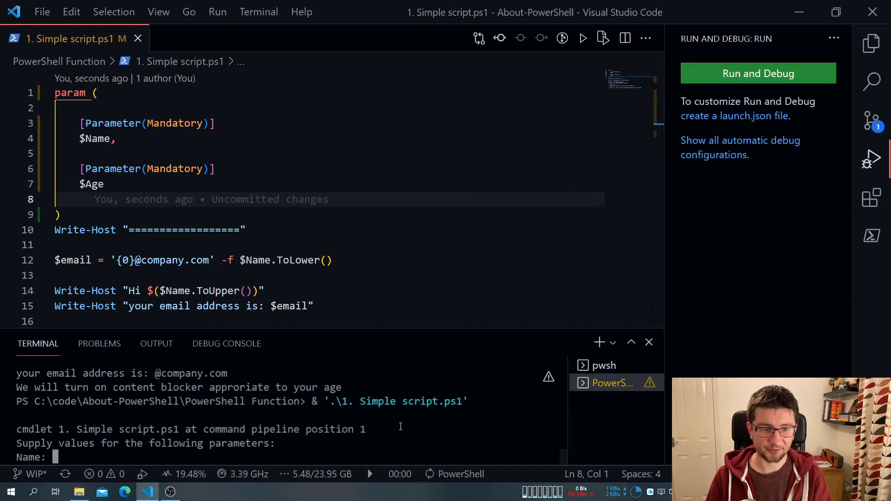
Step: Answer the Name and Age prompts with Kamil and 33, then rerun with -Name and -Age NO
type("Kamil")
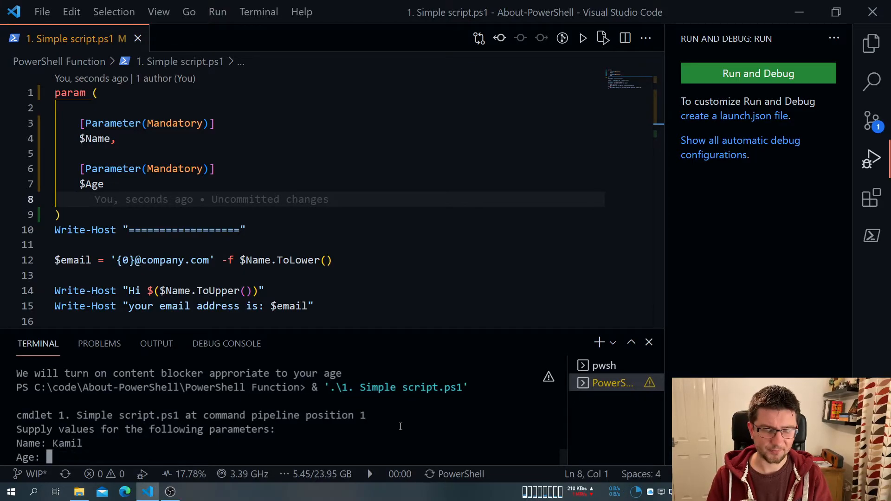
type("33")
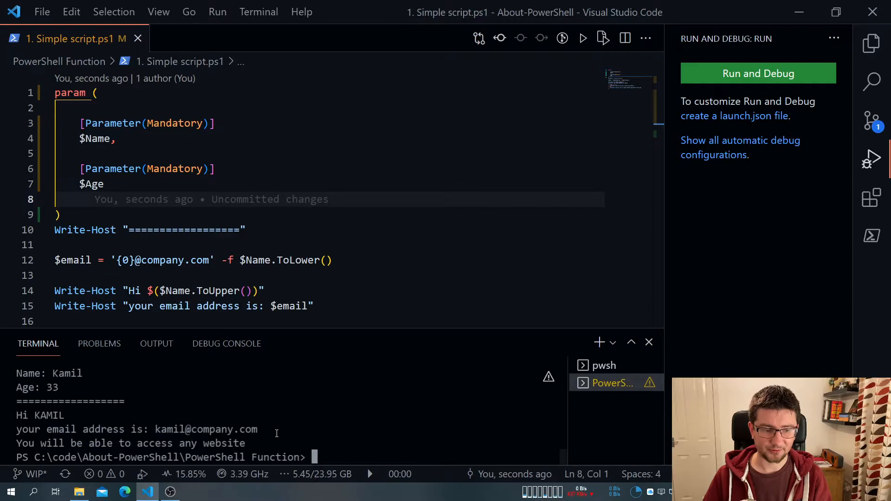
type("& '.\\1. Simple script.ps1'")
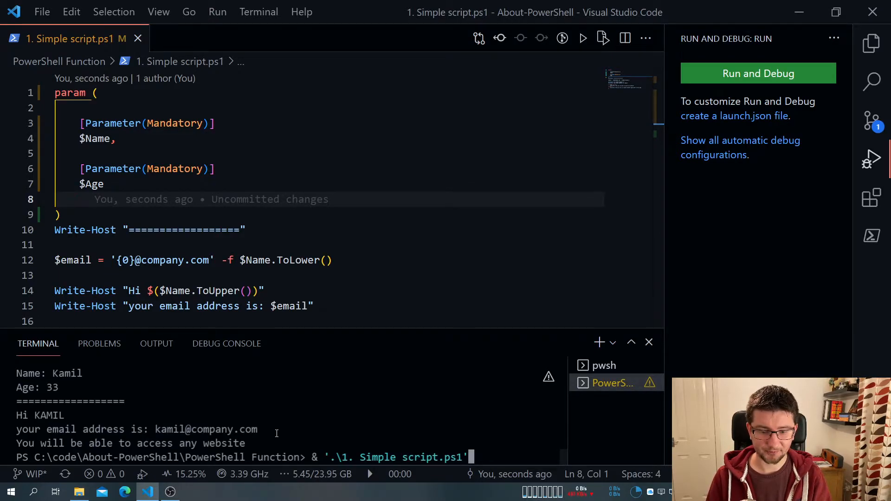
type("-Name")
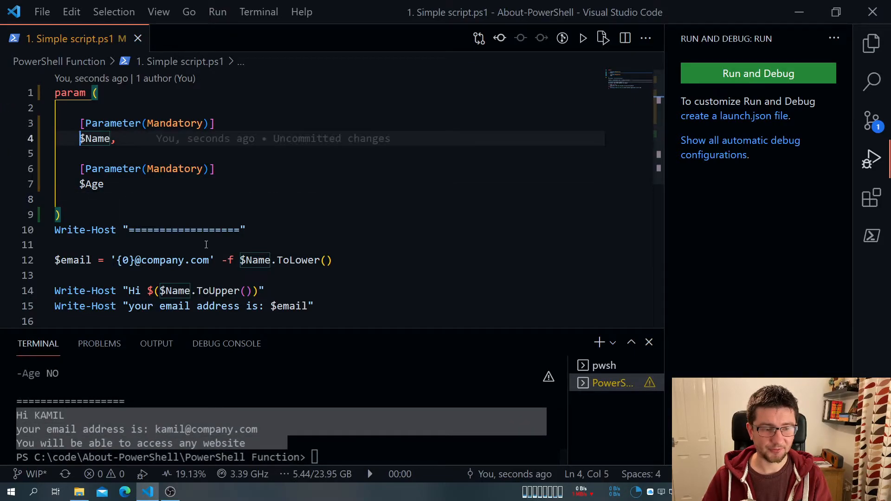
Step: Type [string] before $Name and [int] before $Age in the param block
type("[")
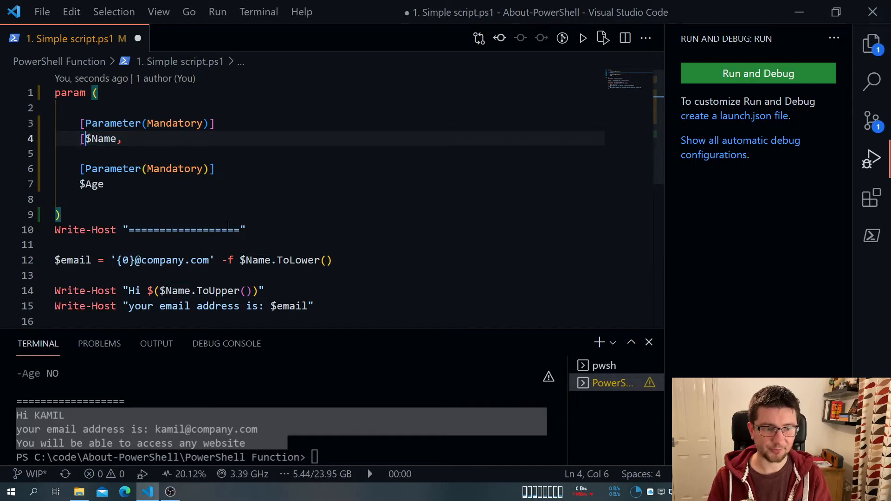
type("string")
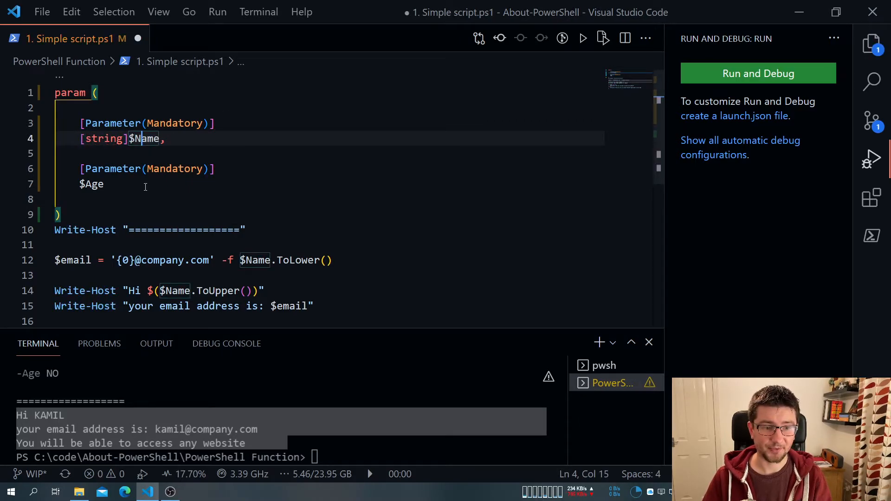
left_click(78, 185)
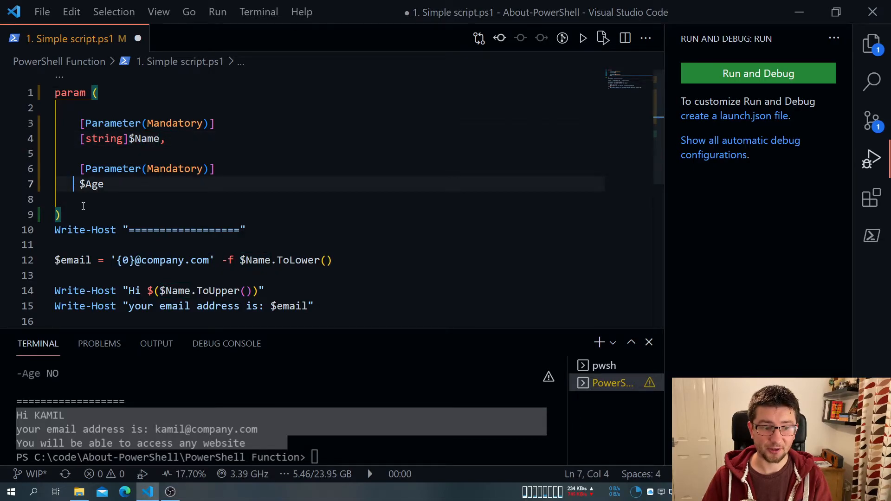
type("[")
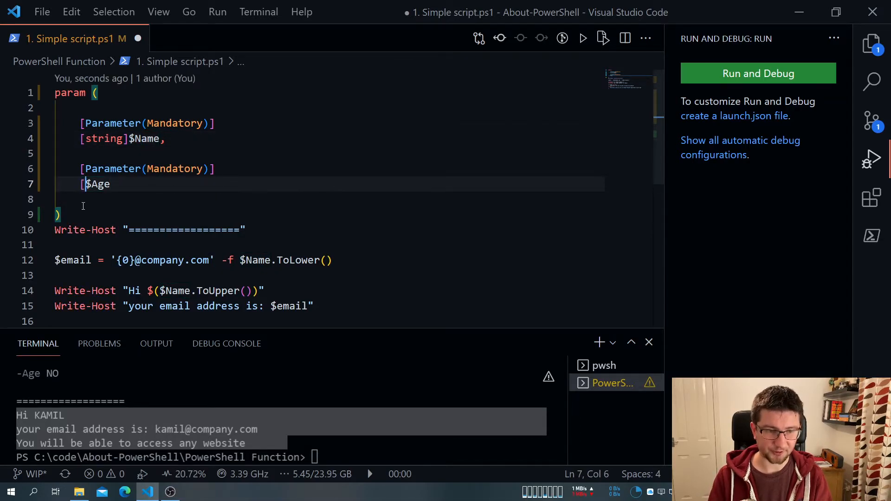
type("int]")
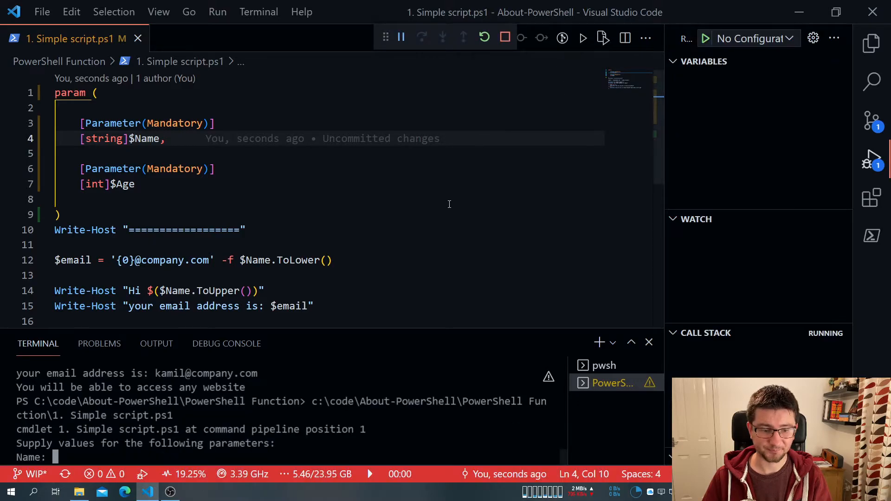
Step: Enter Kamil for Name, then try NO and @ for Age to get format errors
type("K")
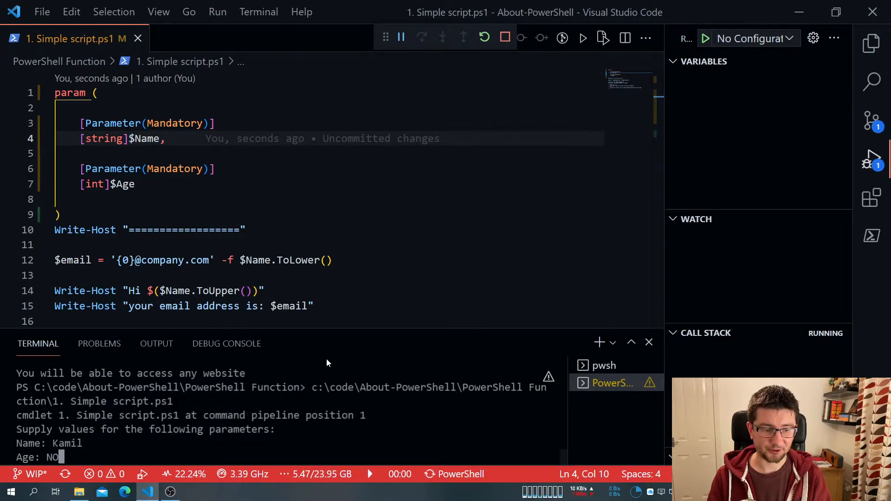
key("Enter")
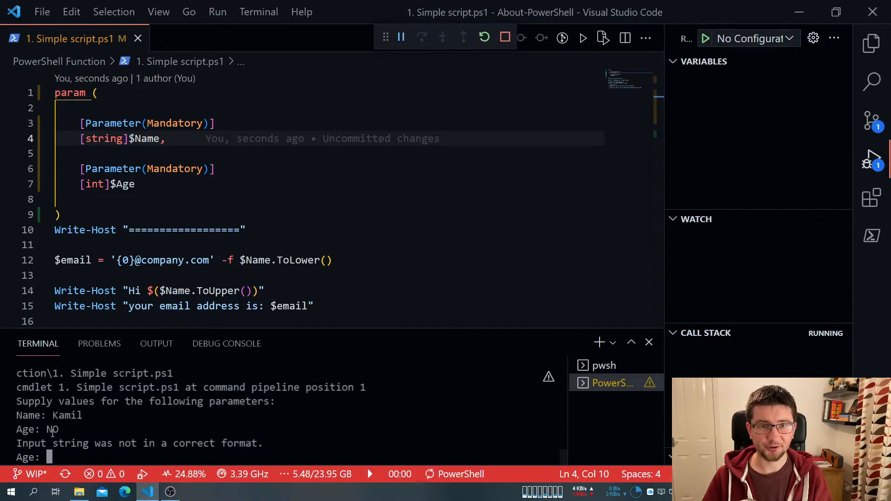
type("32")
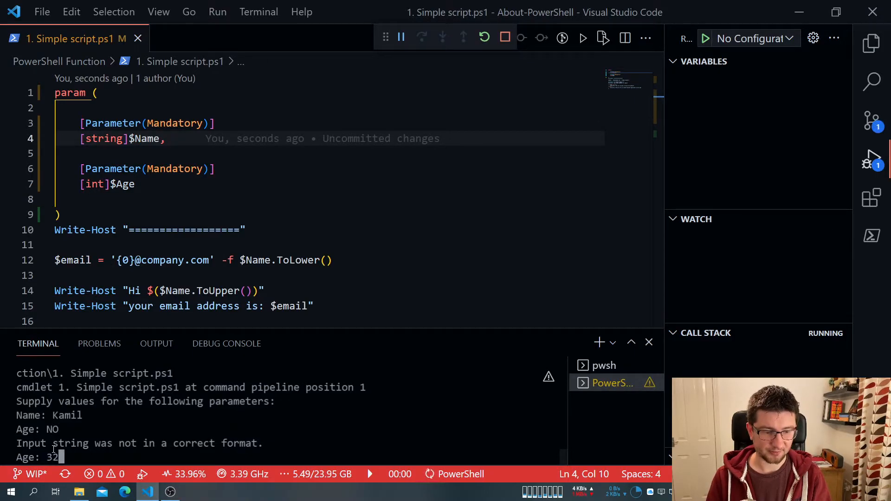
type("@")
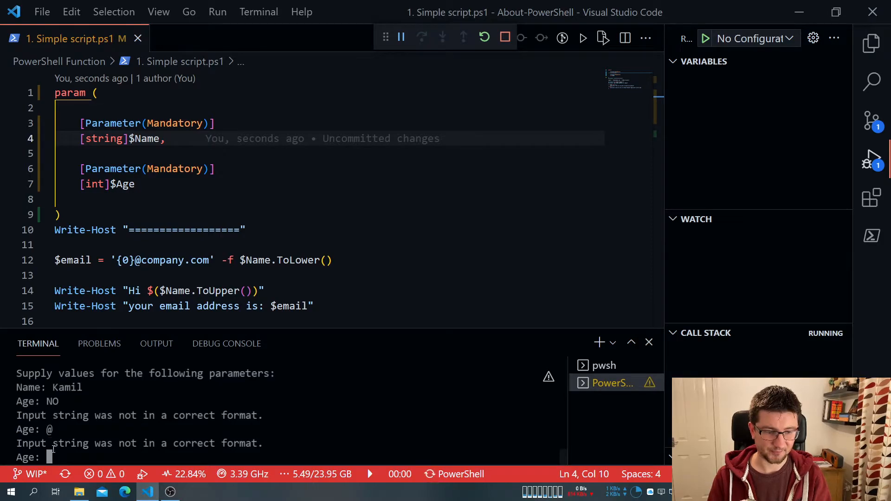
mouse_move(64, 434)
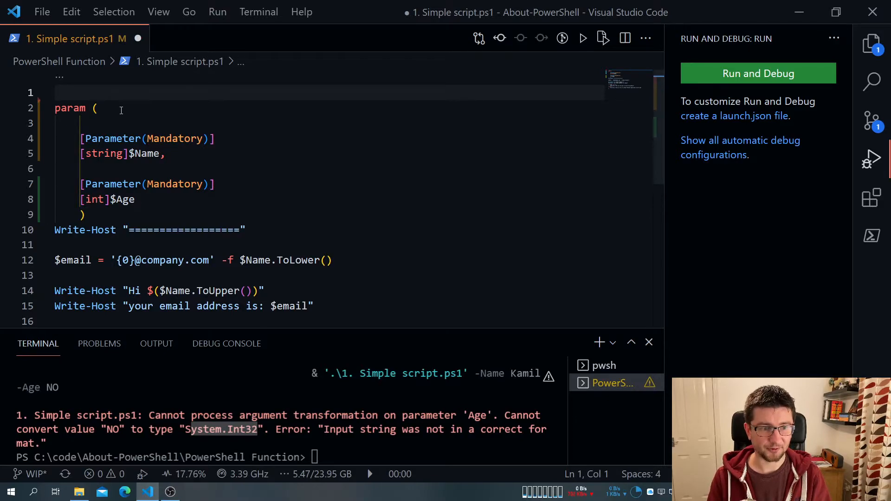
Step: Enclose the code in function Get-Person { } and apply Format Document to indent it
type("func")
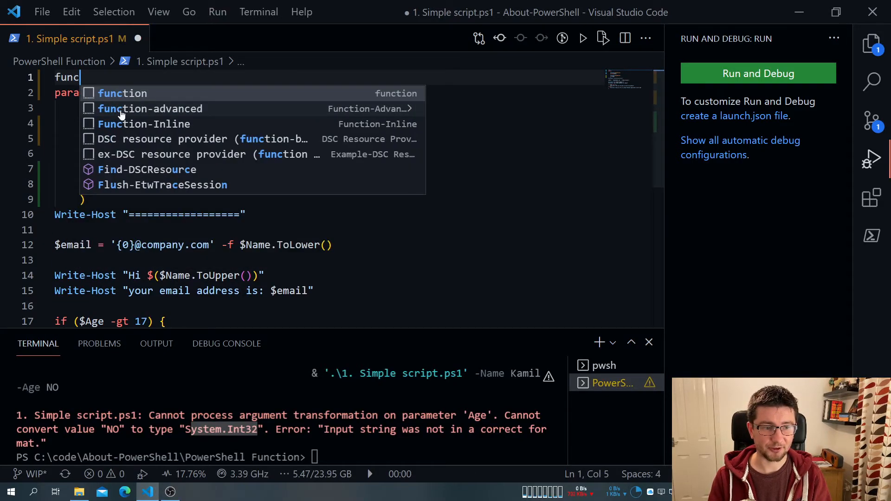
key("Tab")
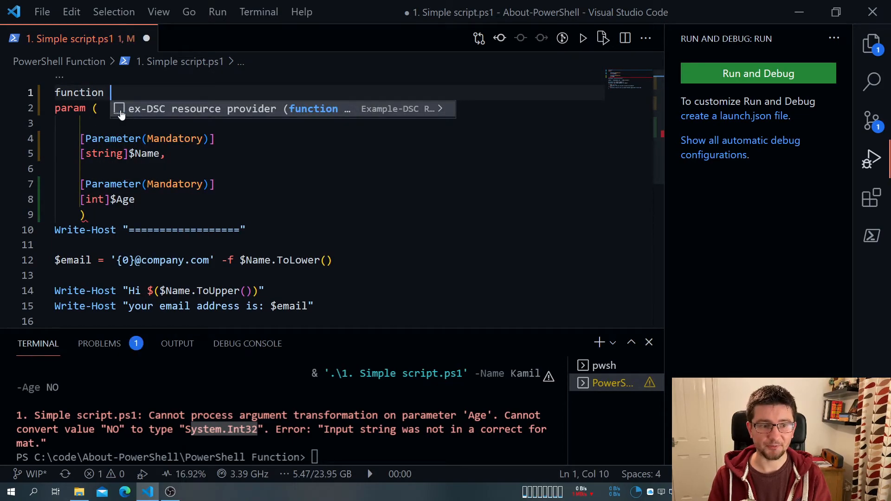
type("Get-")
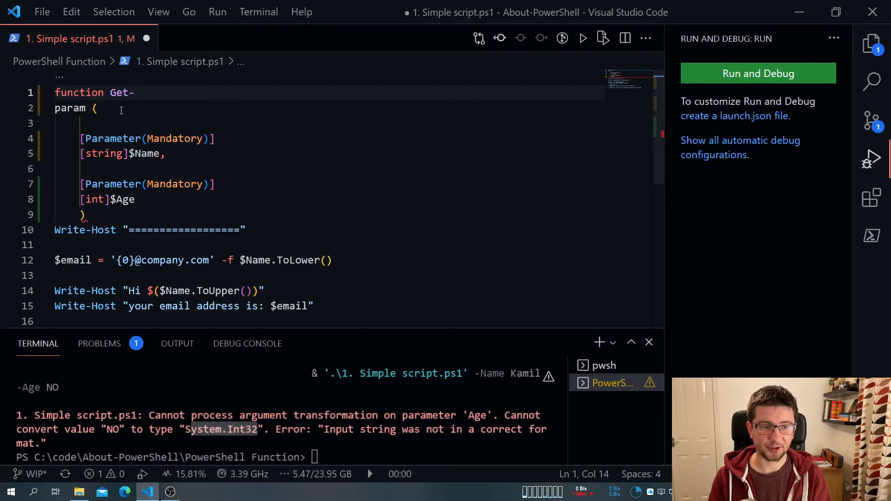
type("Person")
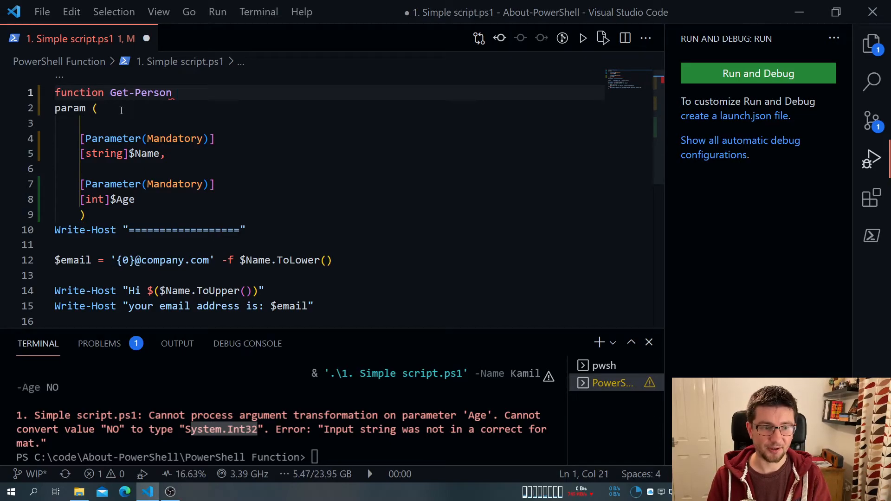
type("{")
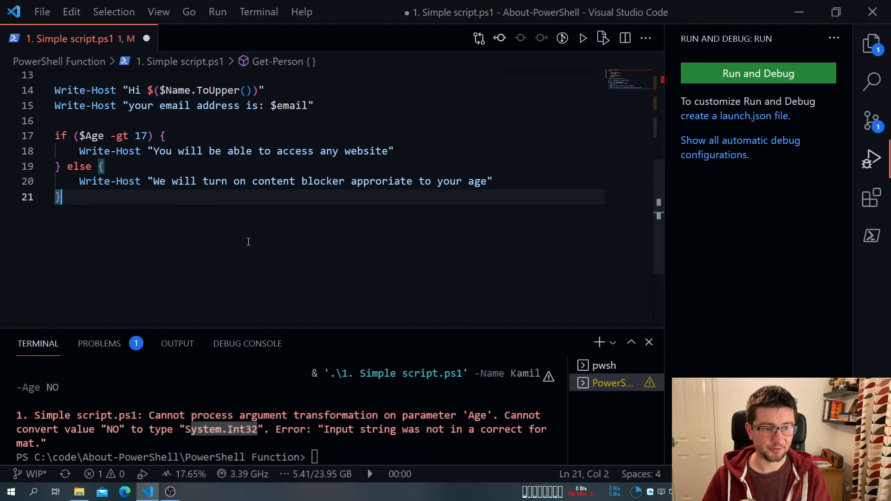
key("Enter")
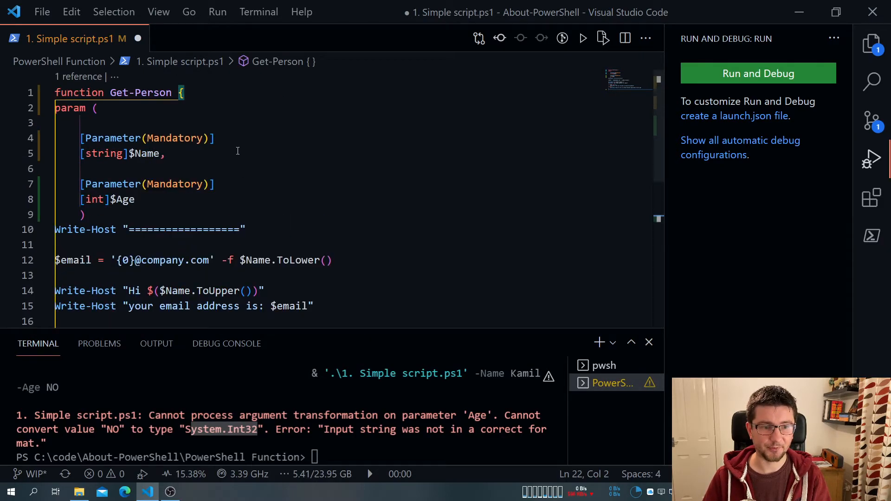
right_click(139, 154)
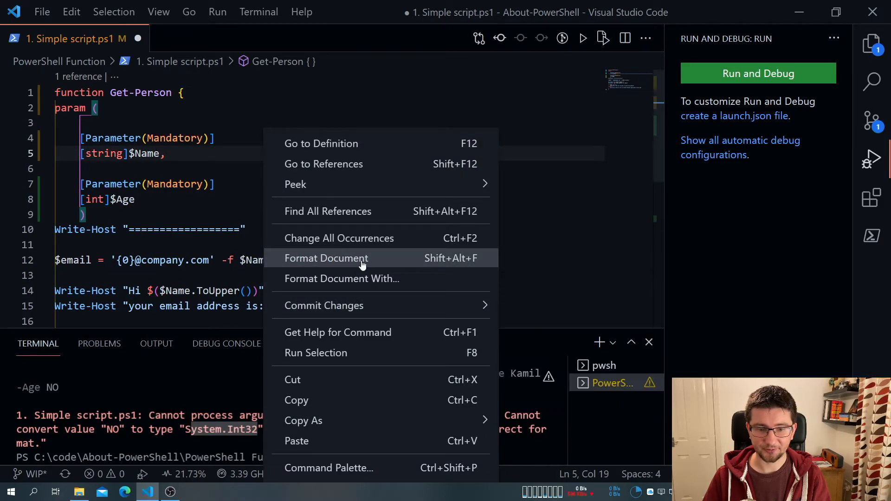
left_click(326, 258)
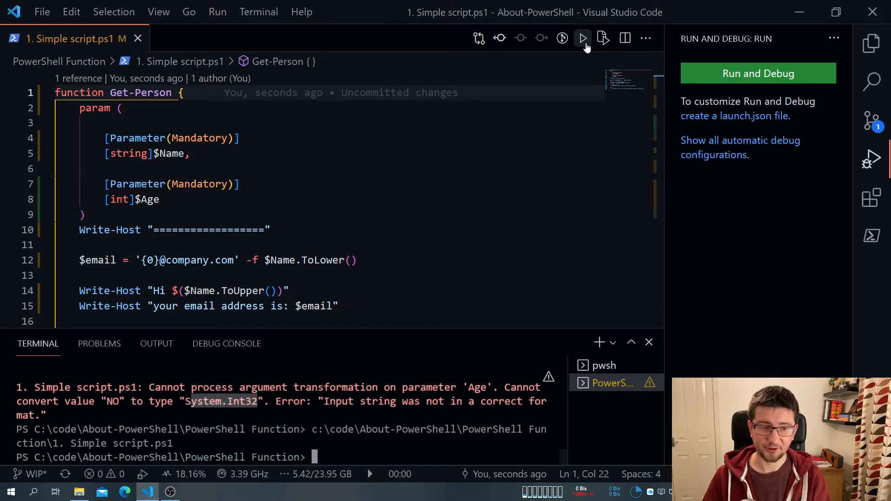
Step: Run the script, call Get-Person, and answer Kamil, then 33 after Procyszyn is rejected
left_click(582, 39)
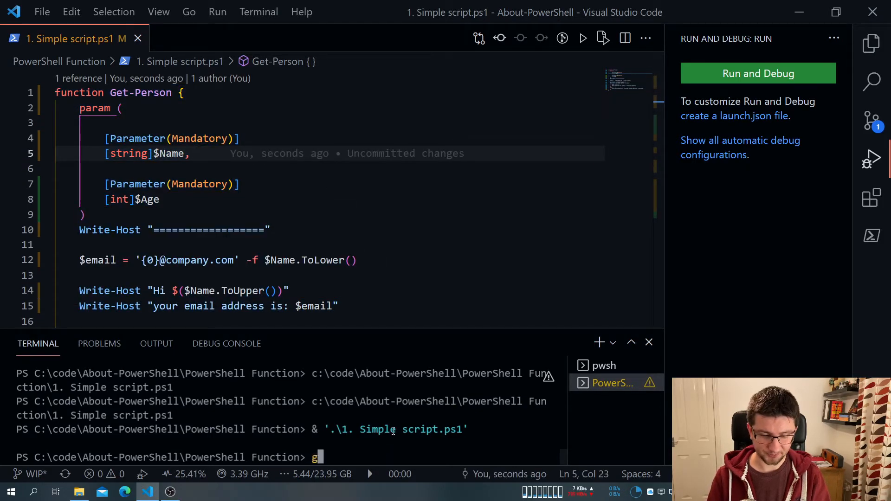
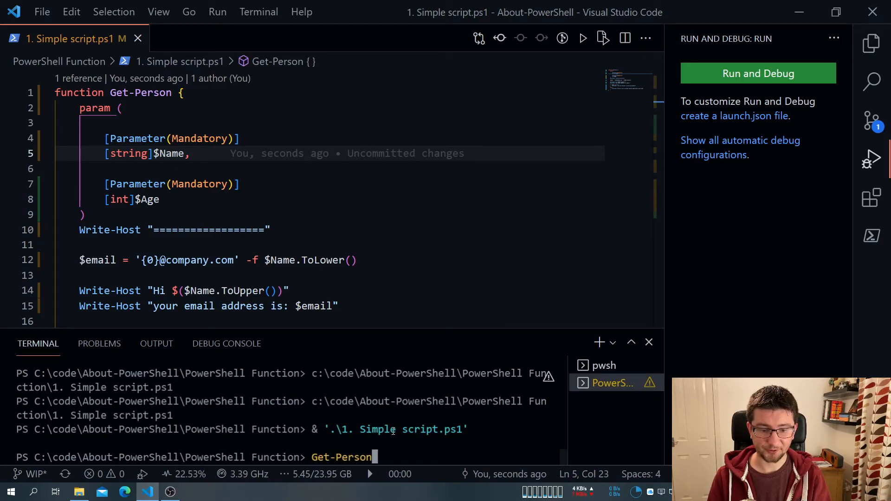
key("Enter")
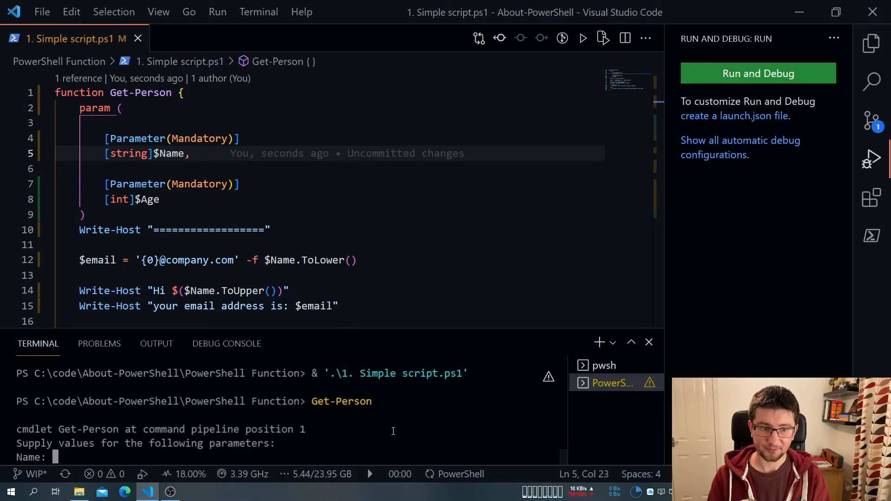
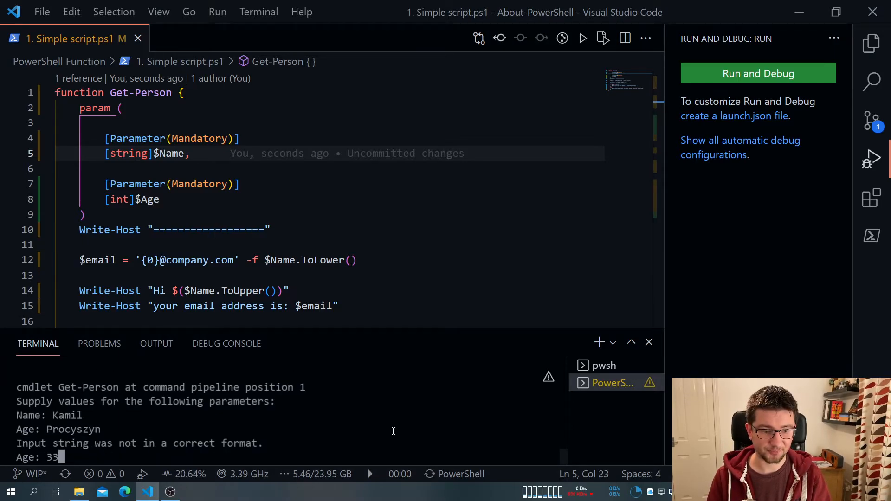
key("Enter")
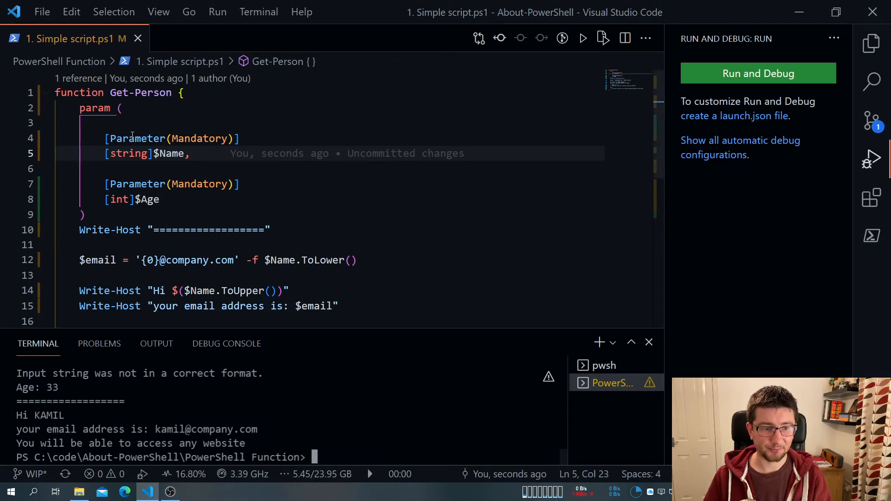
left_click_drag(104, 139, 190, 153)
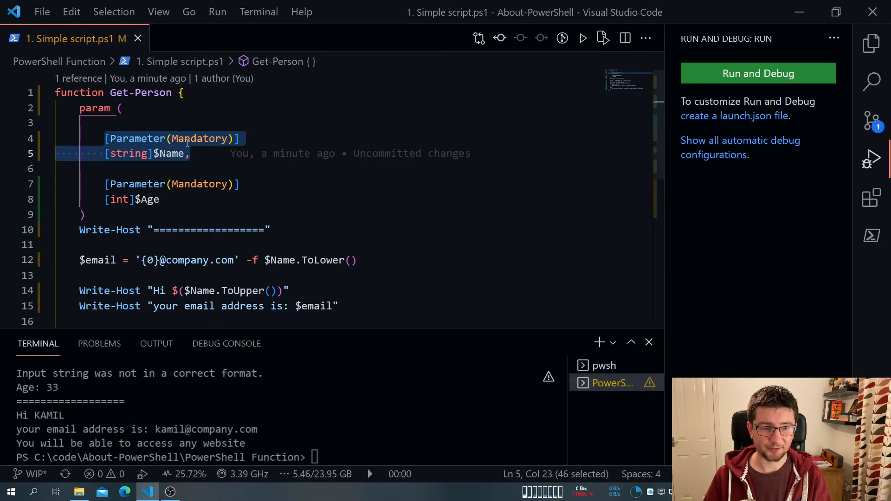